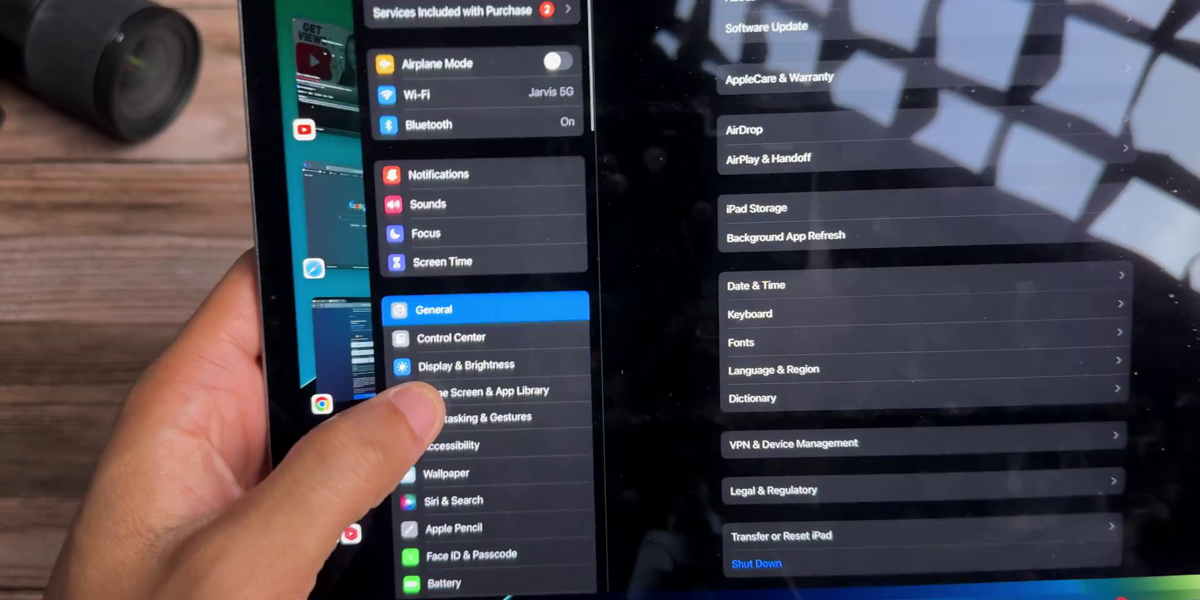
Open Notifications and scroll the app style list: Acrobat and Amazon off, Disney+ Scheduled
{"action": "left_click", "coordinate": [452, 338]}
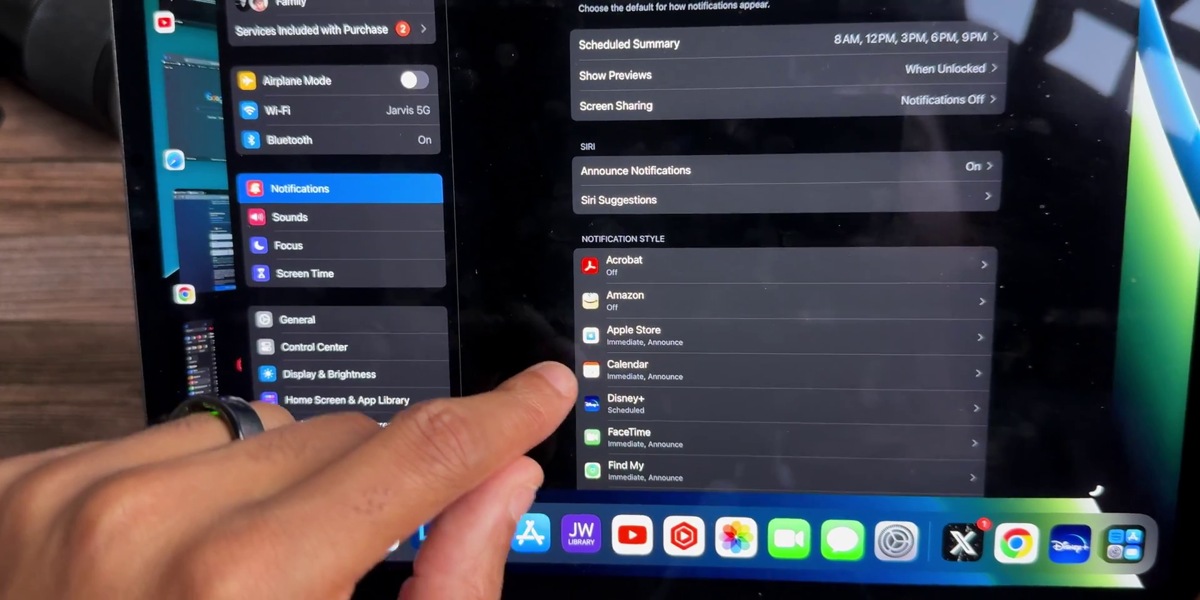
{"action": "scroll", "scroll_direction": "down", "scroll_amount": 3}
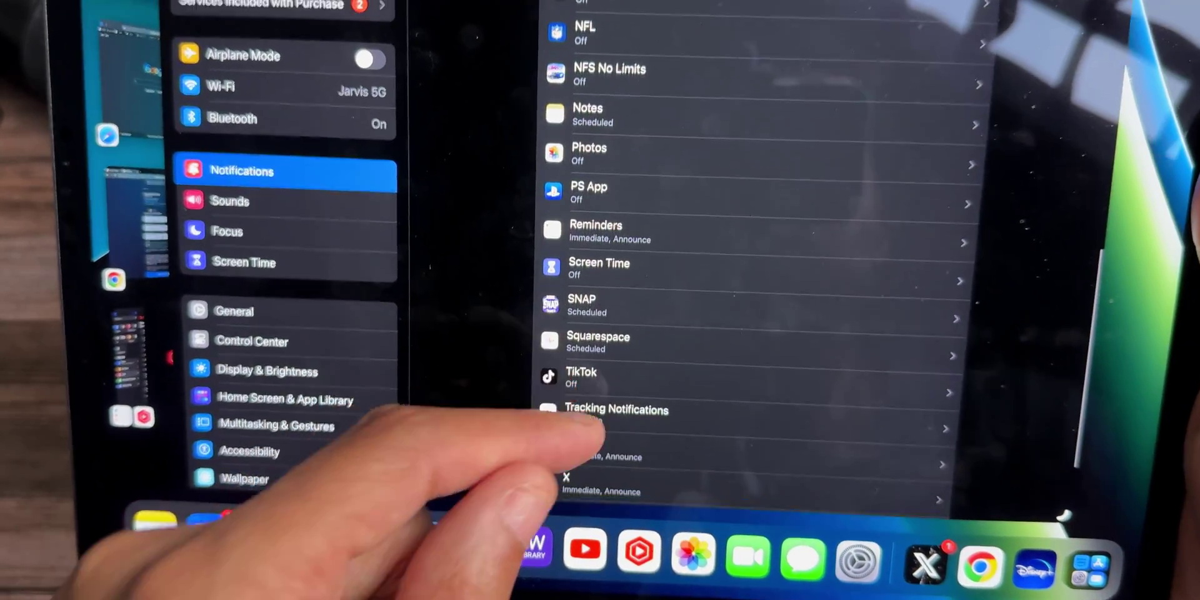
{"action": "scroll", "scroll_direction": "down", "scroll_amount": 3}
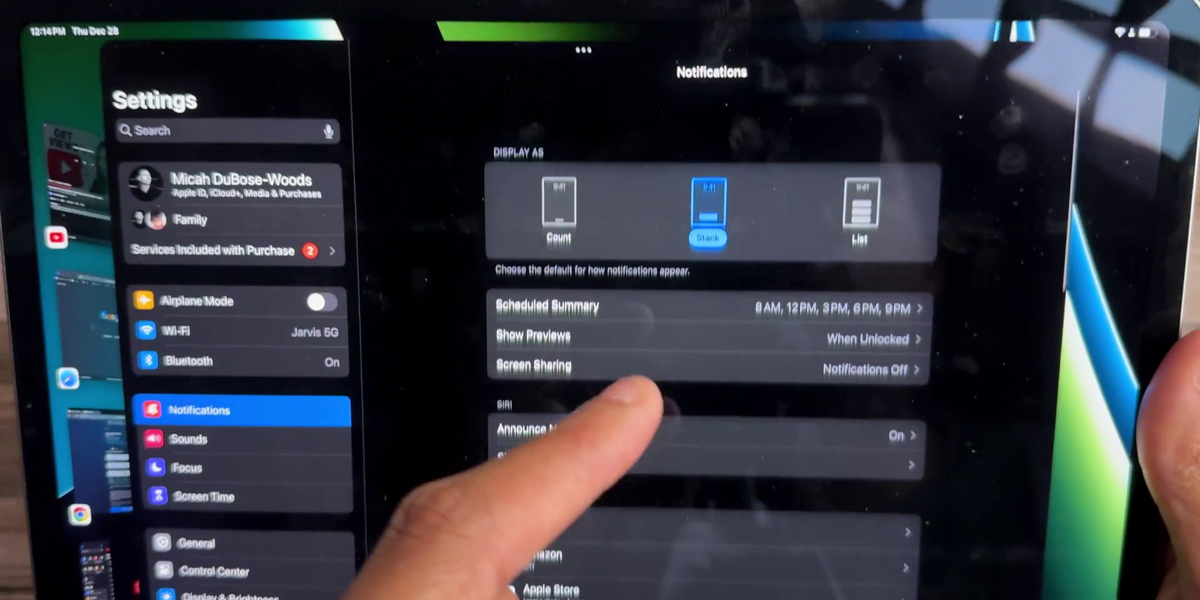
{"action": "scroll", "scroll_direction": "down", "scroll_amount": 3}
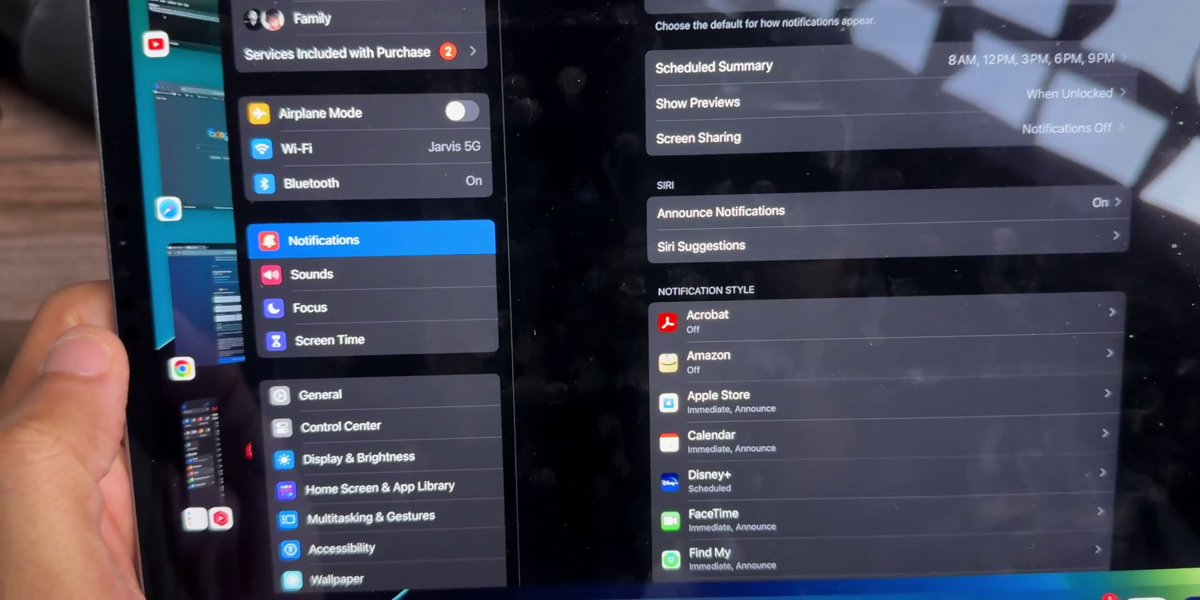
Go to General > AirDrop, where receiving is set to Everyone for 10 Minutes
{"action": "left_click", "coordinate": [320, 394]}
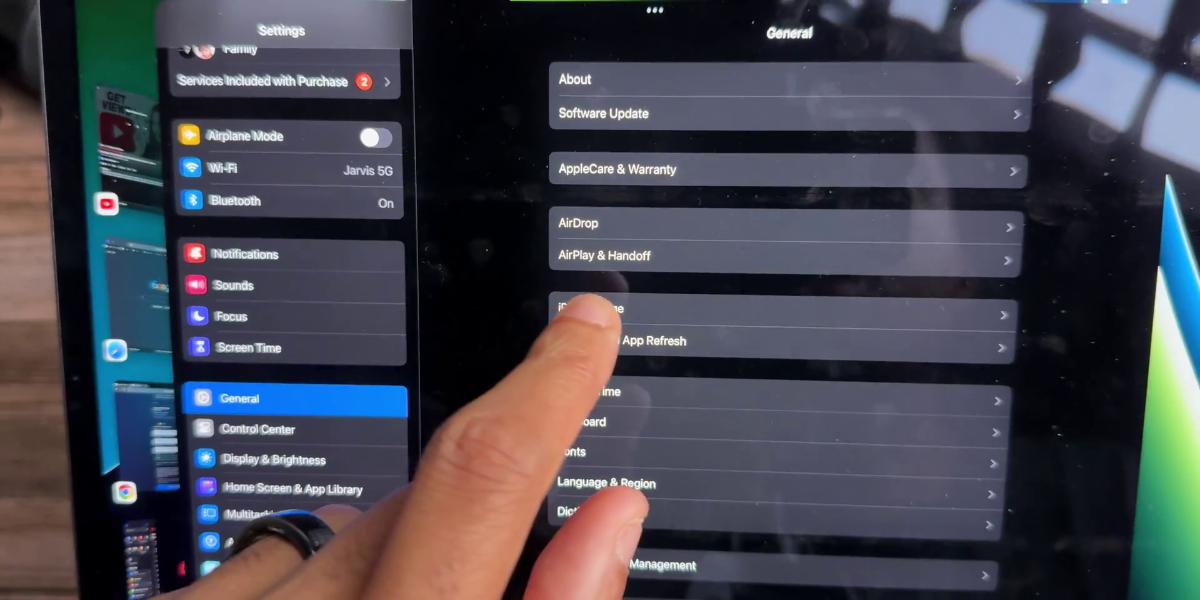
{"action": "left_click", "coordinate": [588, 225]}
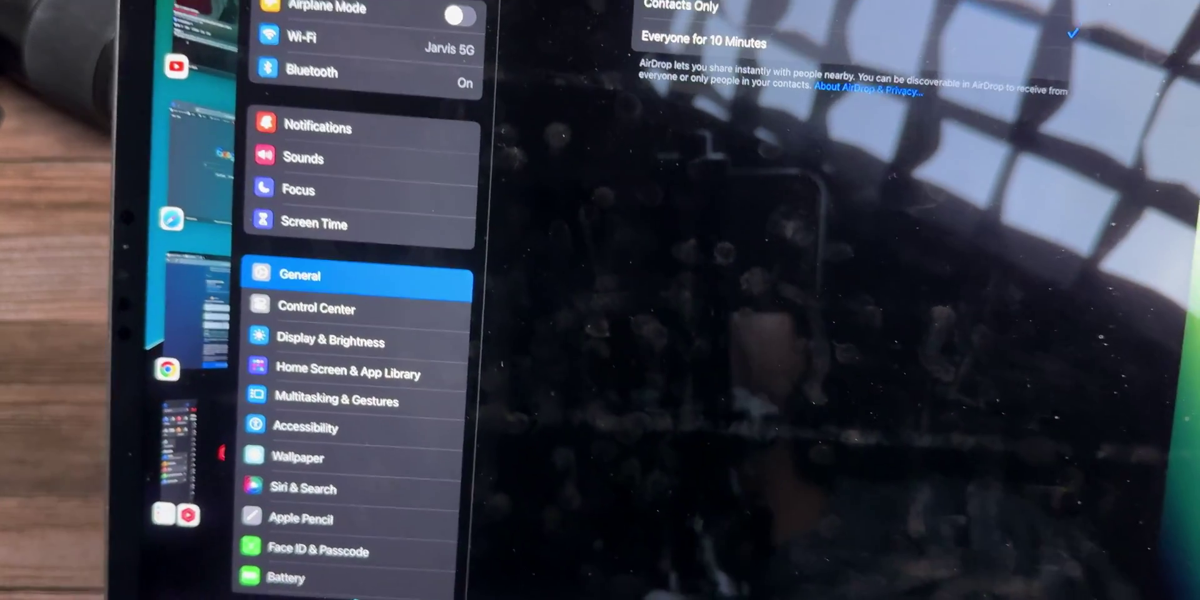
Open Display & Brightness to view Auto-Lock, currently set to 15 minutes
{"action": "left_click", "coordinate": [374, 341]}
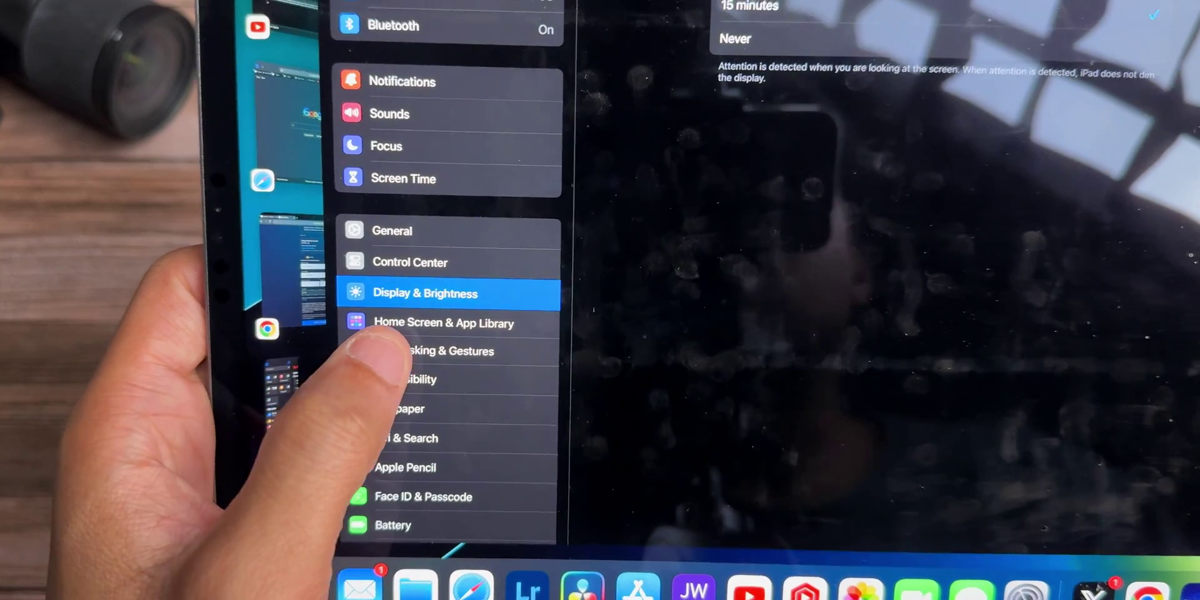
Open Siri & Search to review the Show Suggestions, Show Recents and Spotlight toggles
{"action": "left_click", "coordinate": [435, 351]}
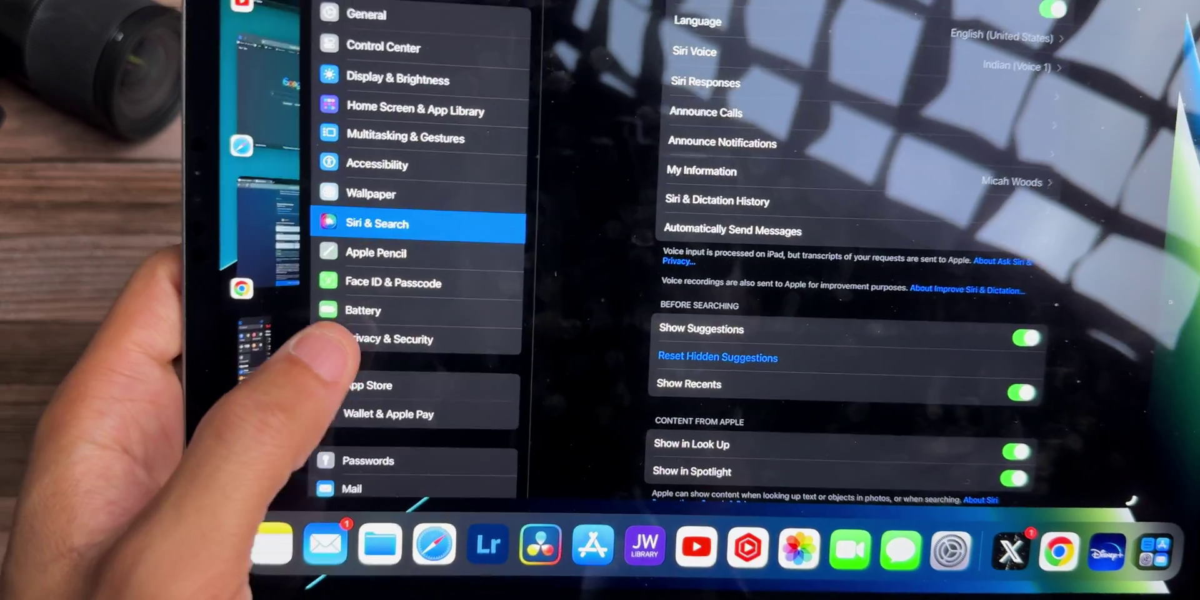
{"action": "left_click", "coordinate": [363, 310]}
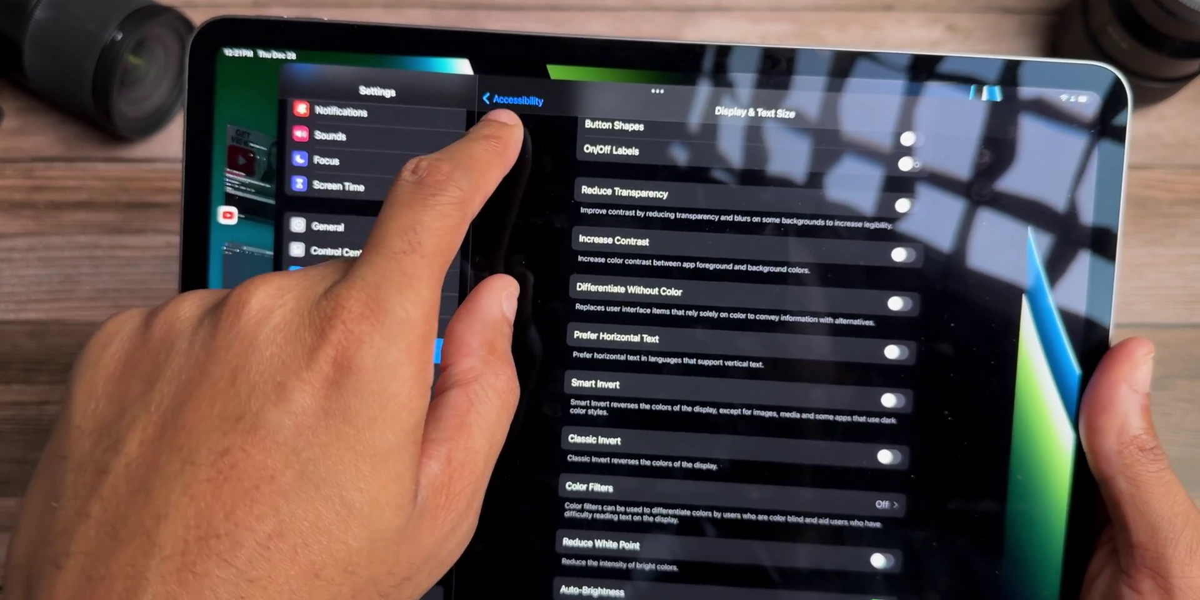
Return to the main Accessibility list and open Motion under Vision
{"action": "left_click", "coordinate": [518, 100]}
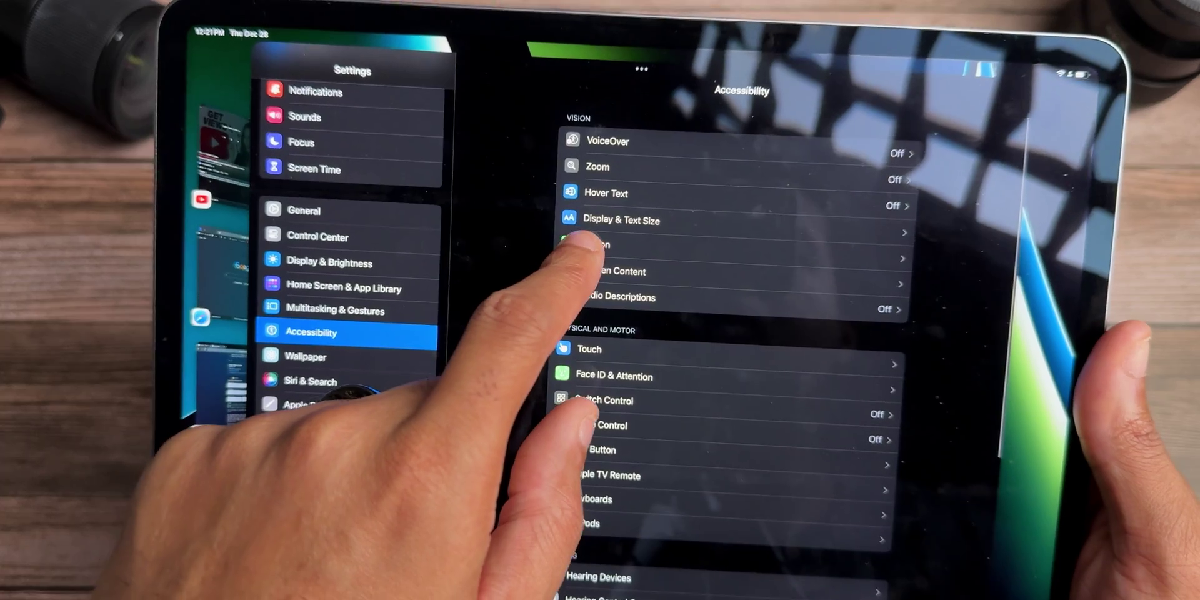
{"action": "left_click", "coordinate": [600, 245]}
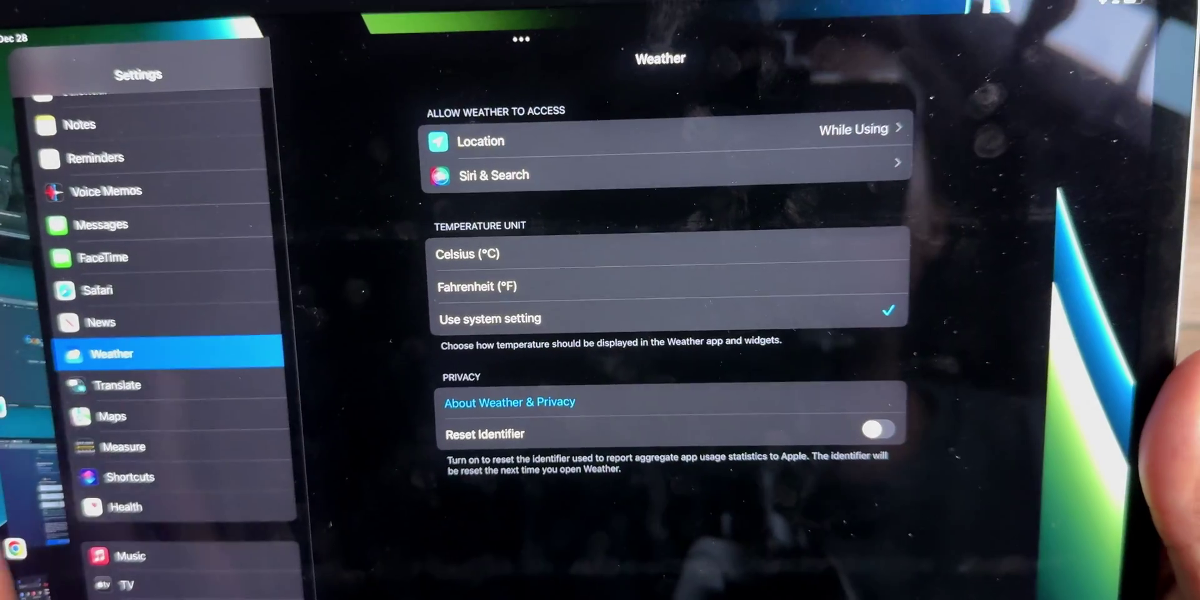
Open Weather's Location page: While Using the App or Widgets, Precise Location off
{"action": "left_click", "coordinate": [480, 141]}
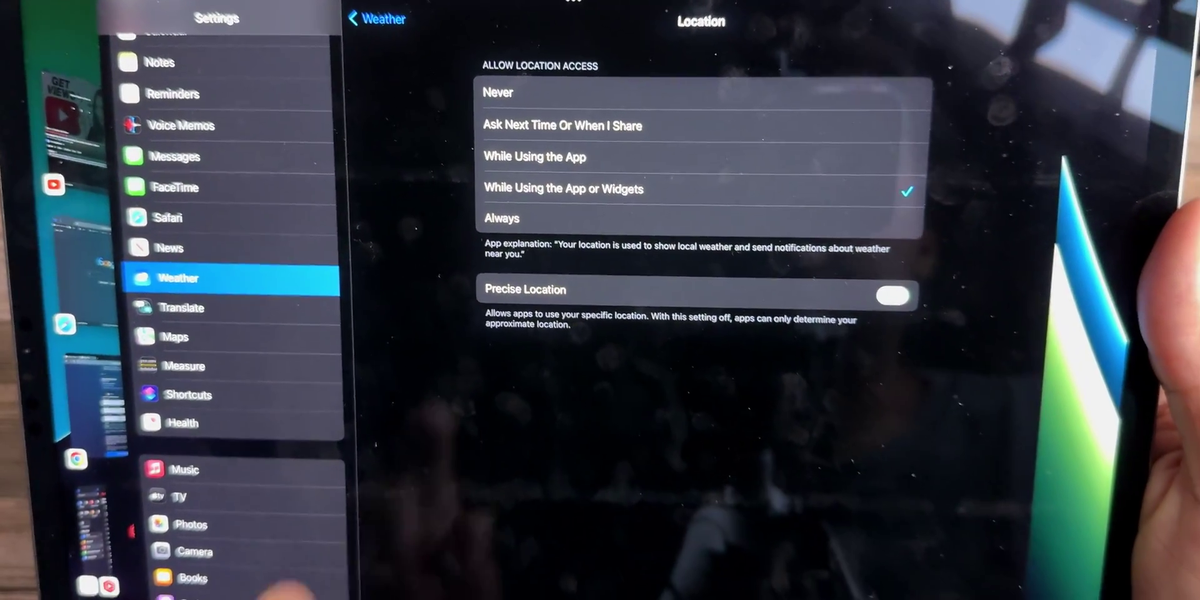
Turn on Precise Location for Weather, keeping While Using the App or Widgets access
{"action": "left_click", "coordinate": [894, 295]}
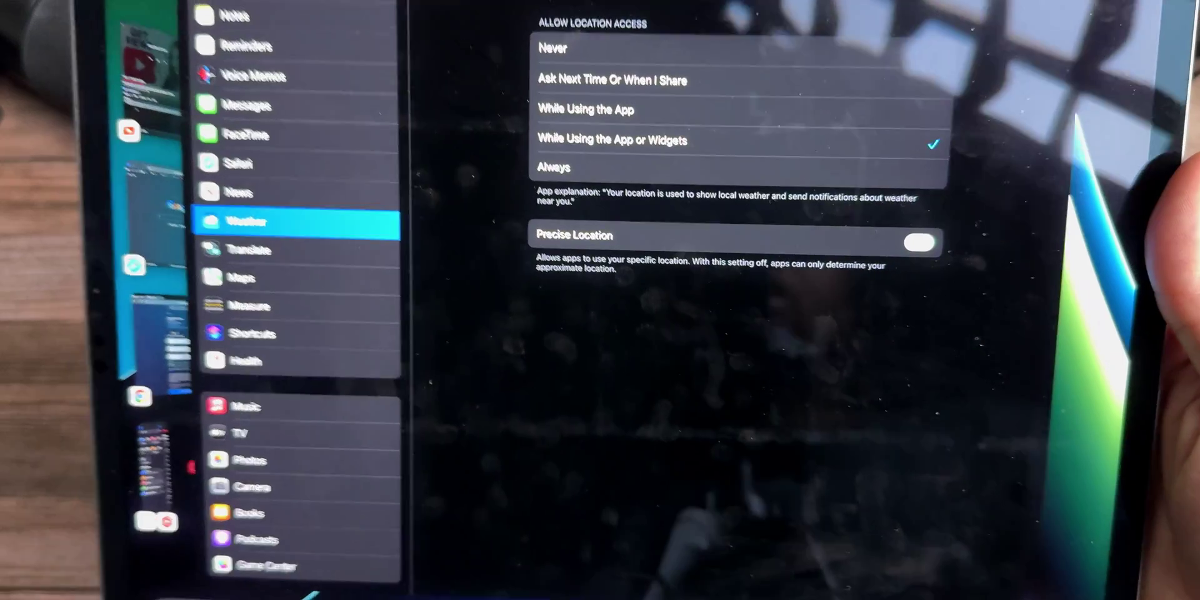
{"action": "left_click", "coordinate": [921, 242]}
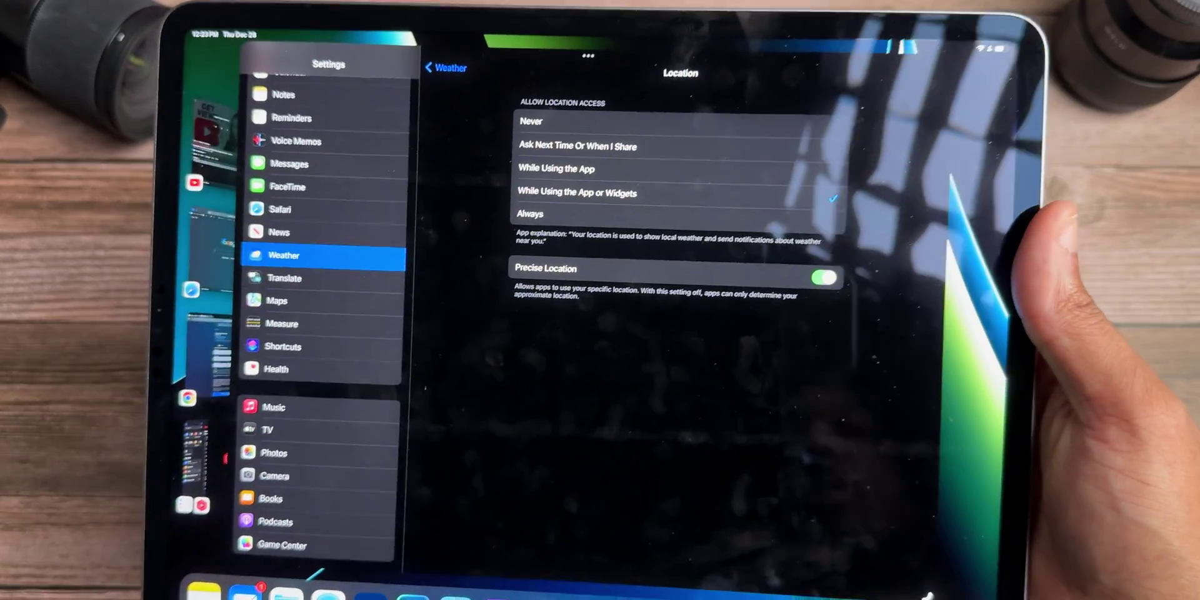